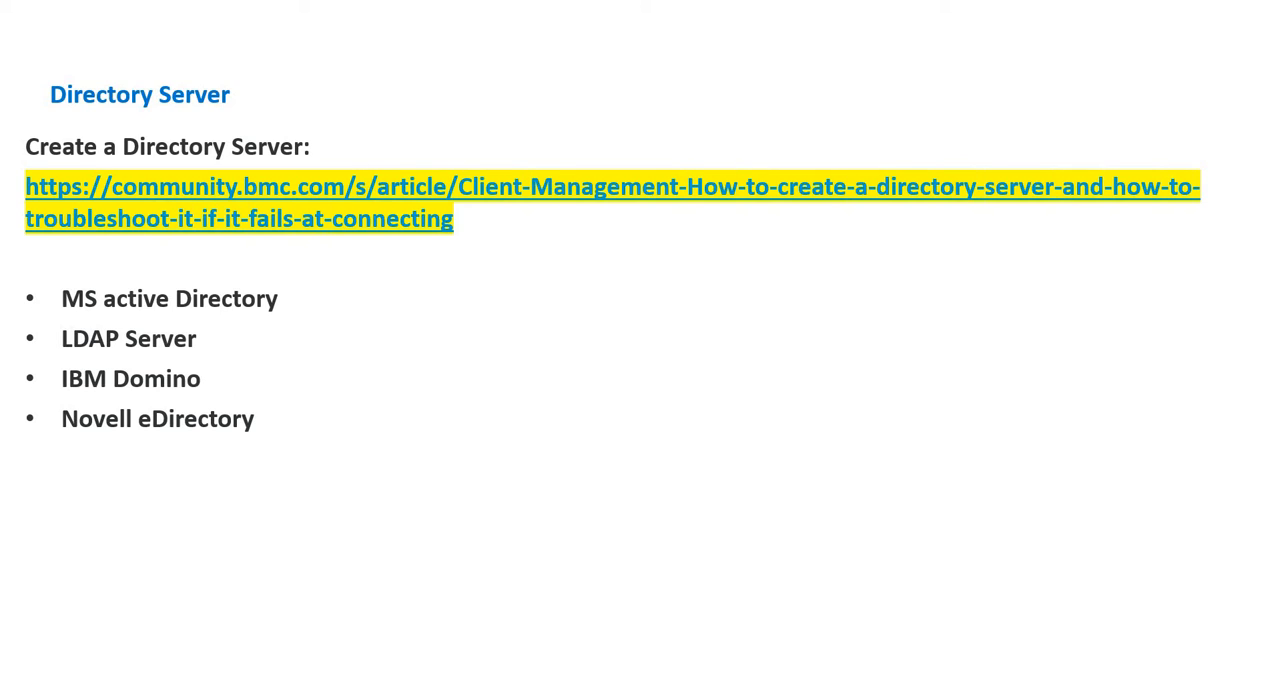
pyautogui.moveTo(306, 425)
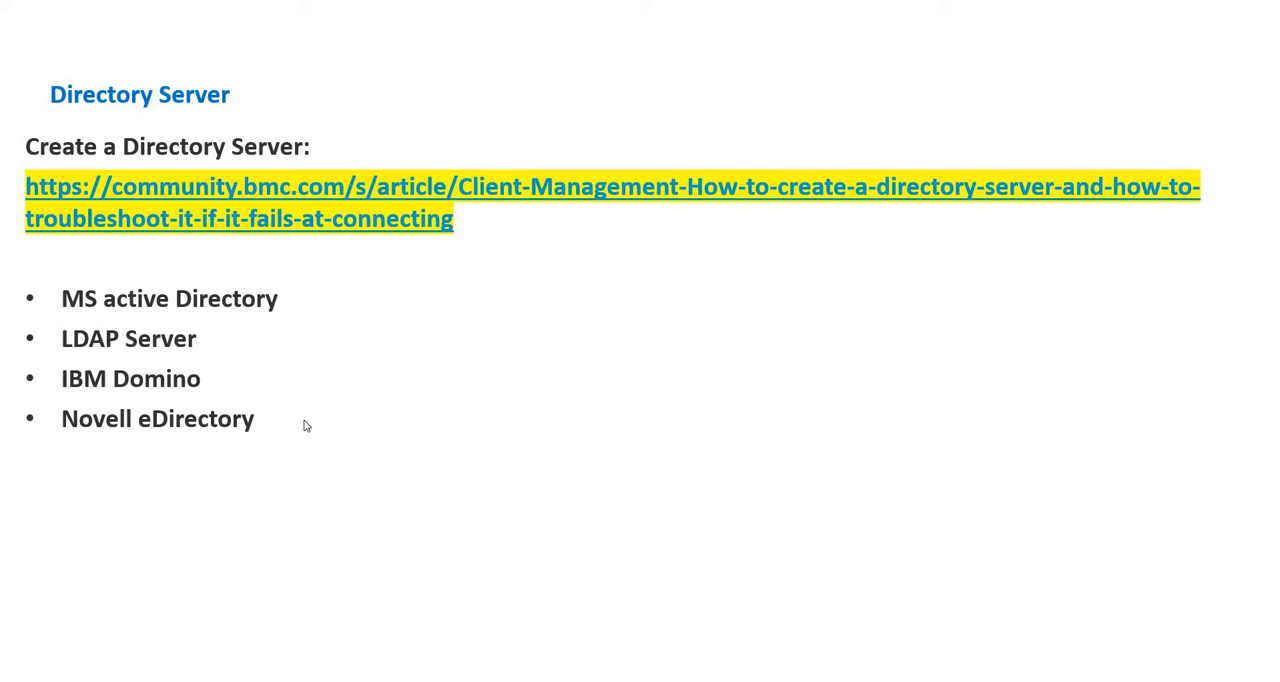
pyautogui.moveTo(300, 427)
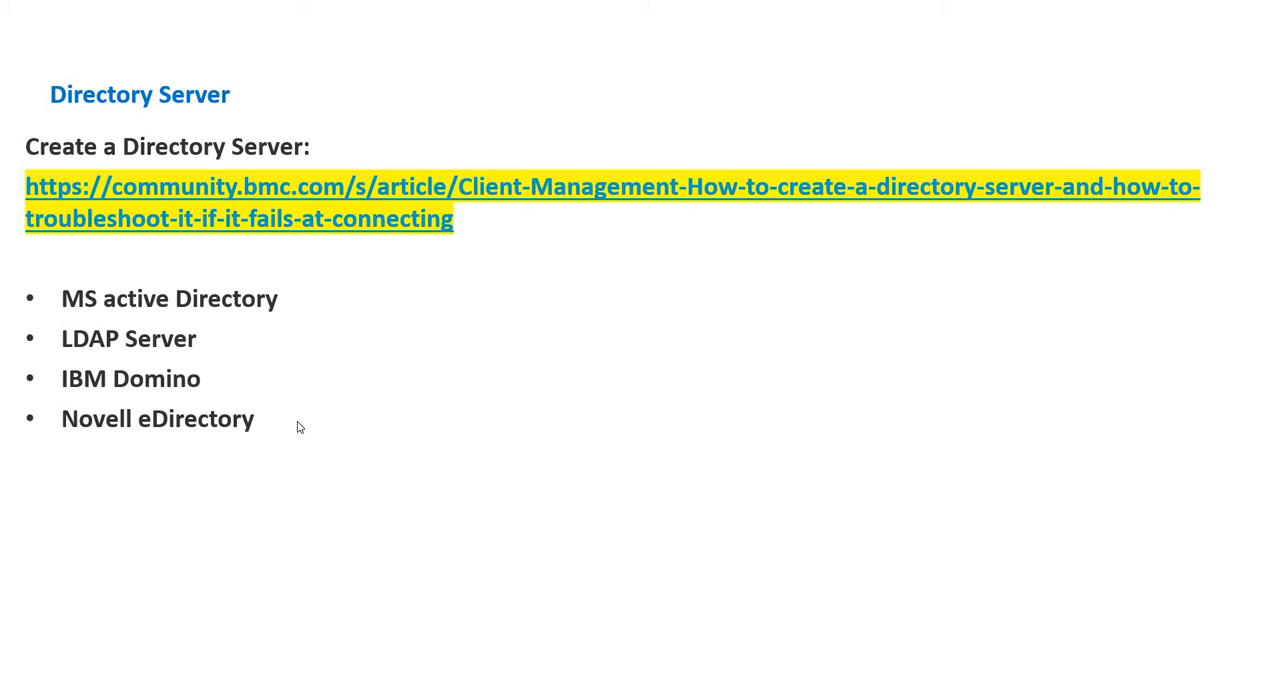
pyautogui.moveTo(320, 448)
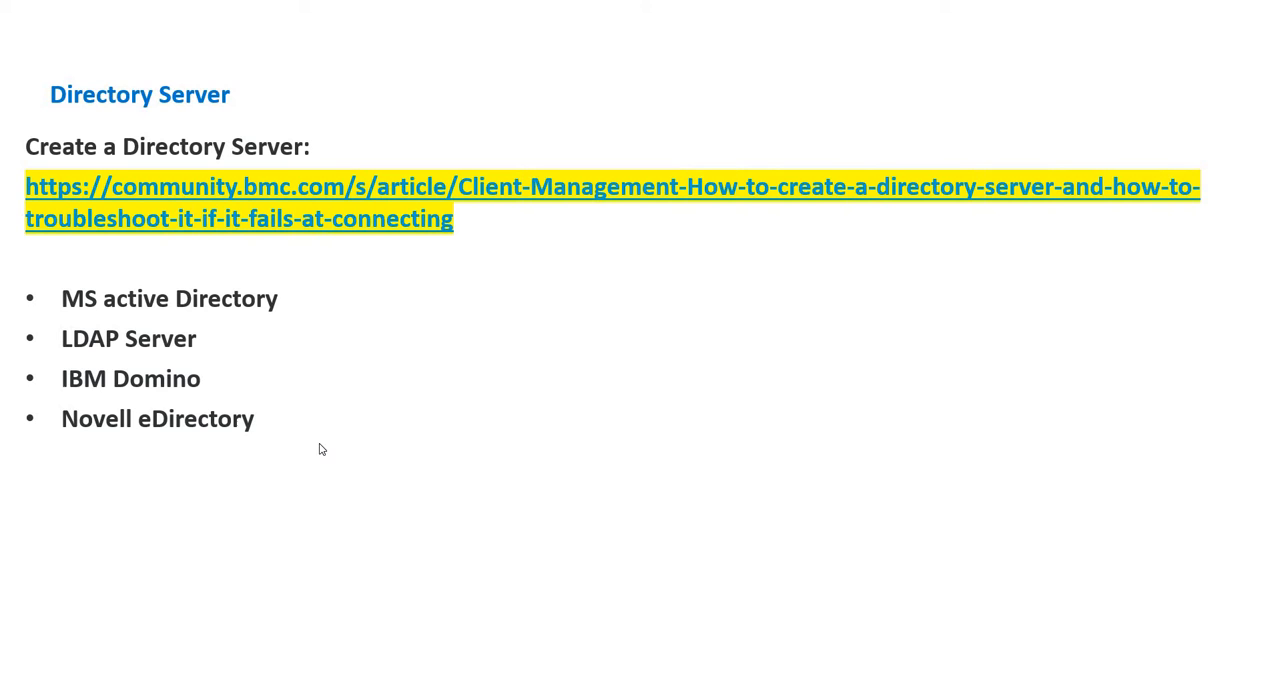
pyautogui.moveTo(696, 462)
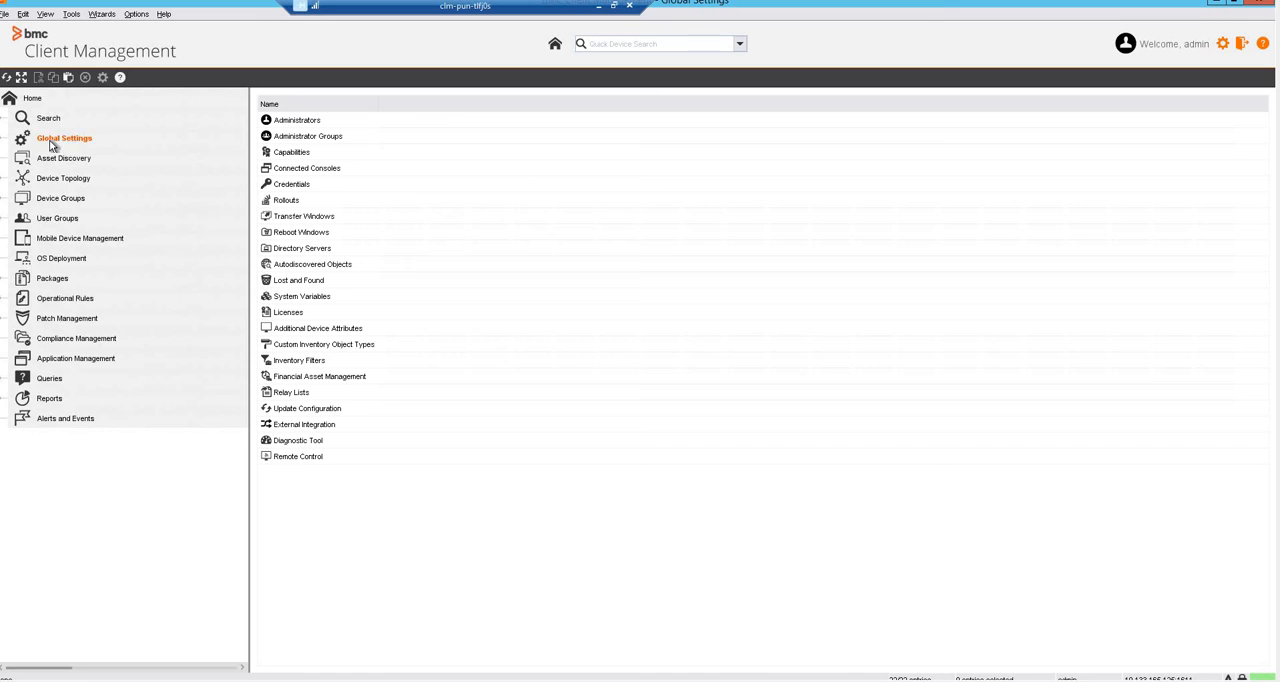
# Expand Global Settings and list Directory Servers, selecting the existing MS Active Directory server.
pyautogui.click(64, 138)
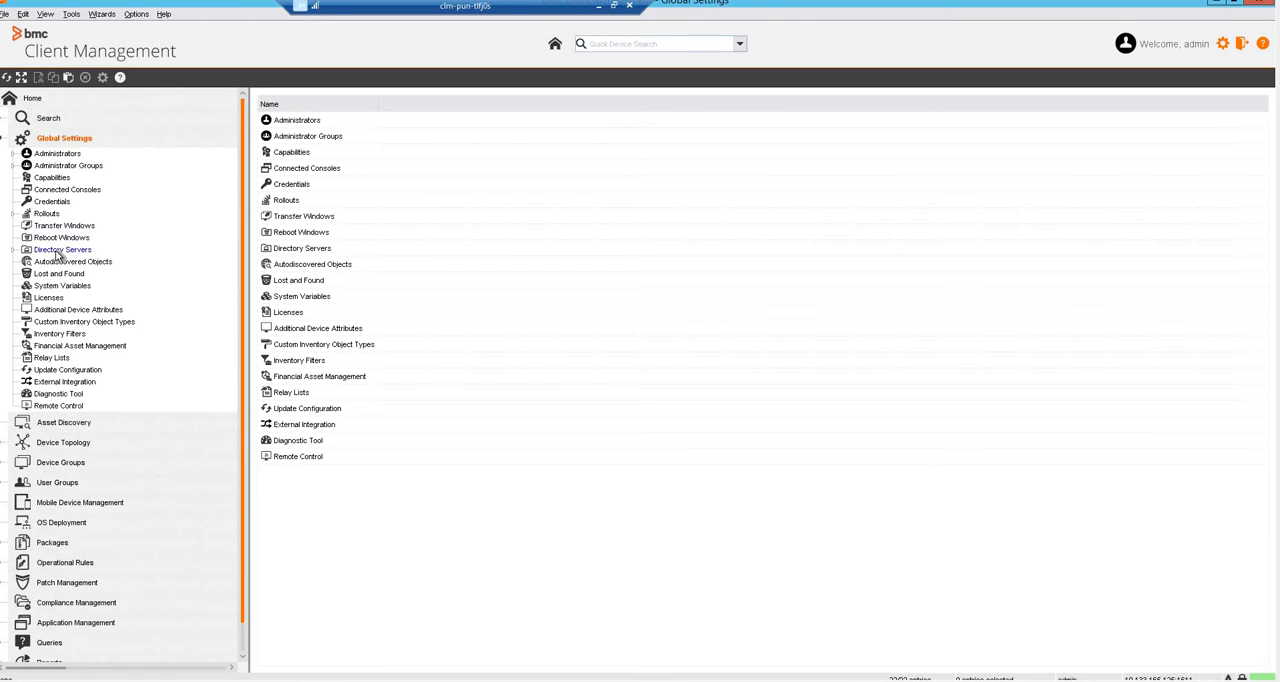
pyautogui.click(62, 249)
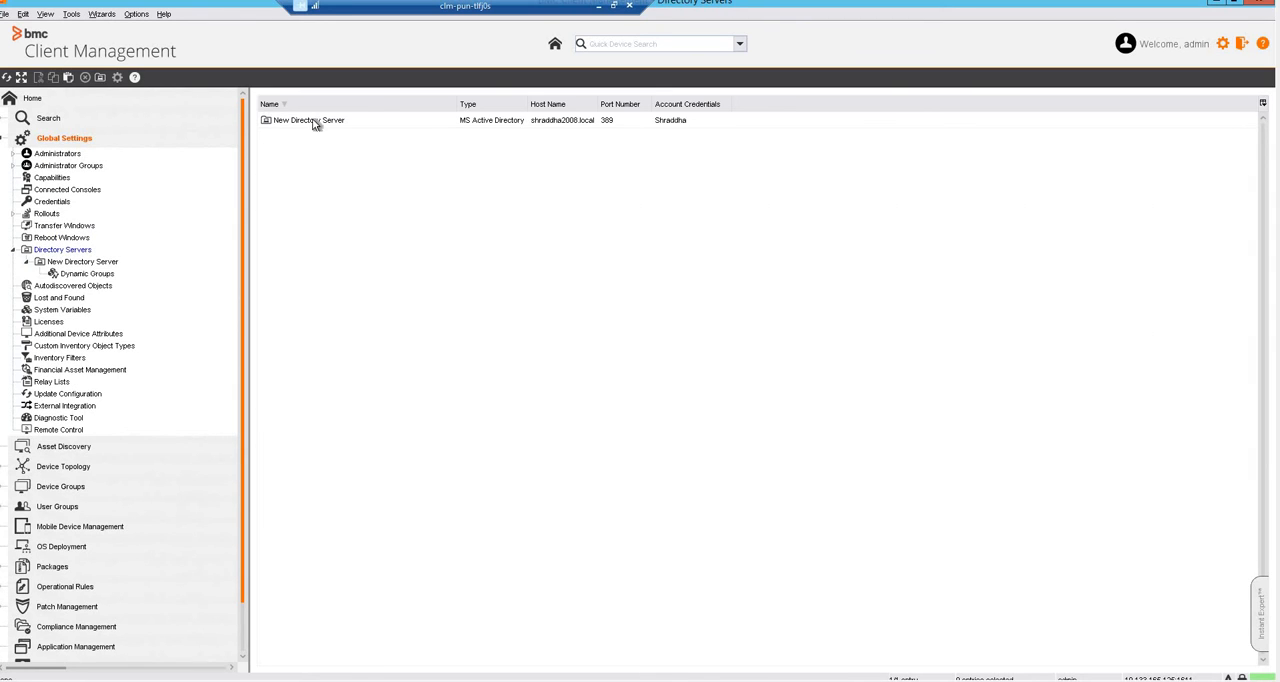
pyautogui.click(308, 119)
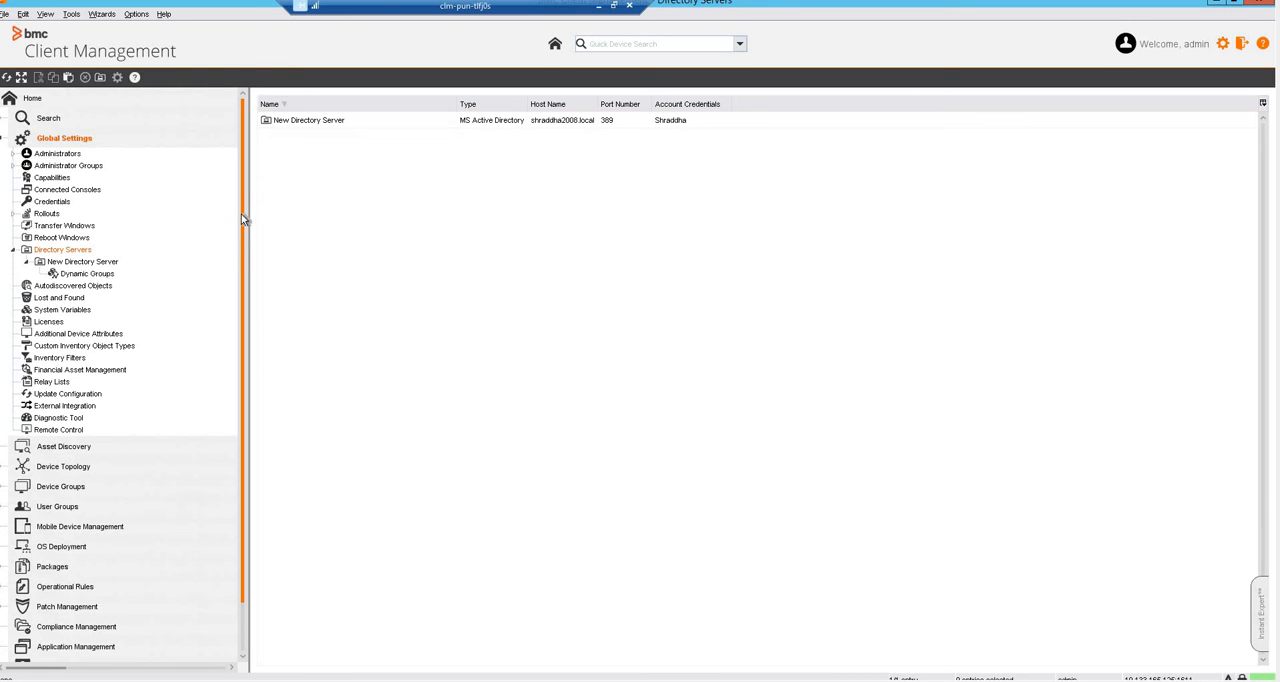
# Create a user group from the User Groups menu and name it 'My user group'.
pyautogui.rightClick(59, 452)
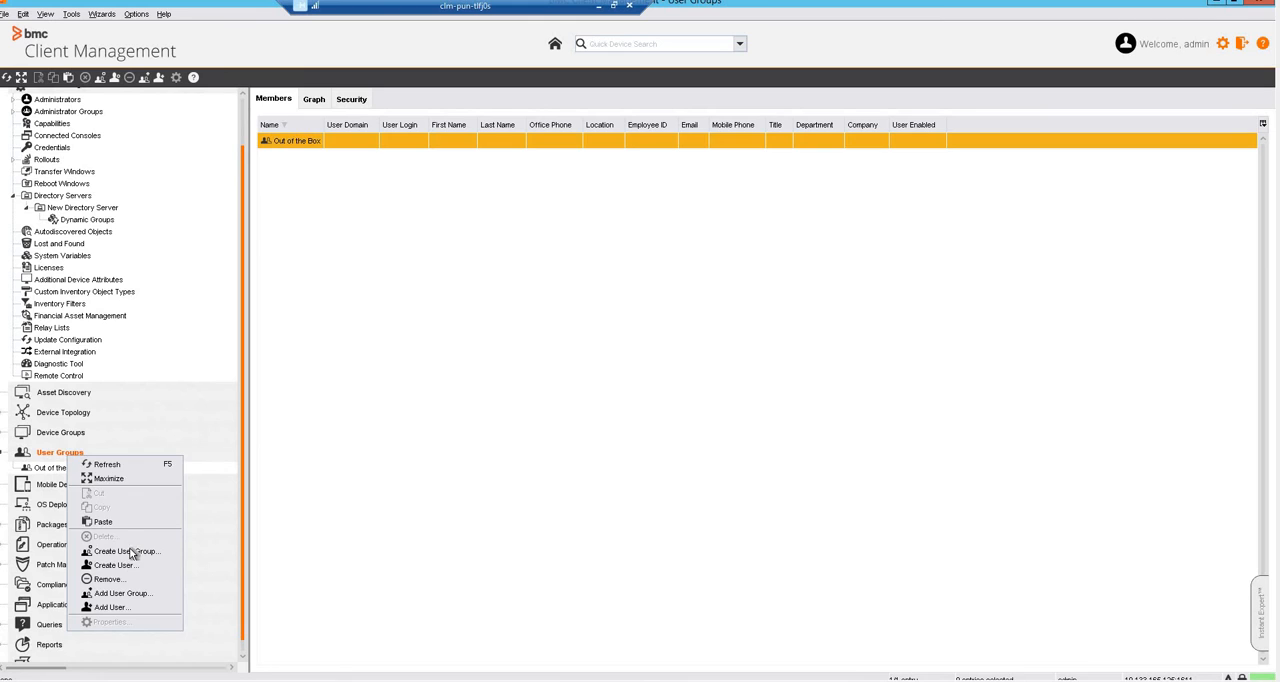
pyautogui.click(126, 551)
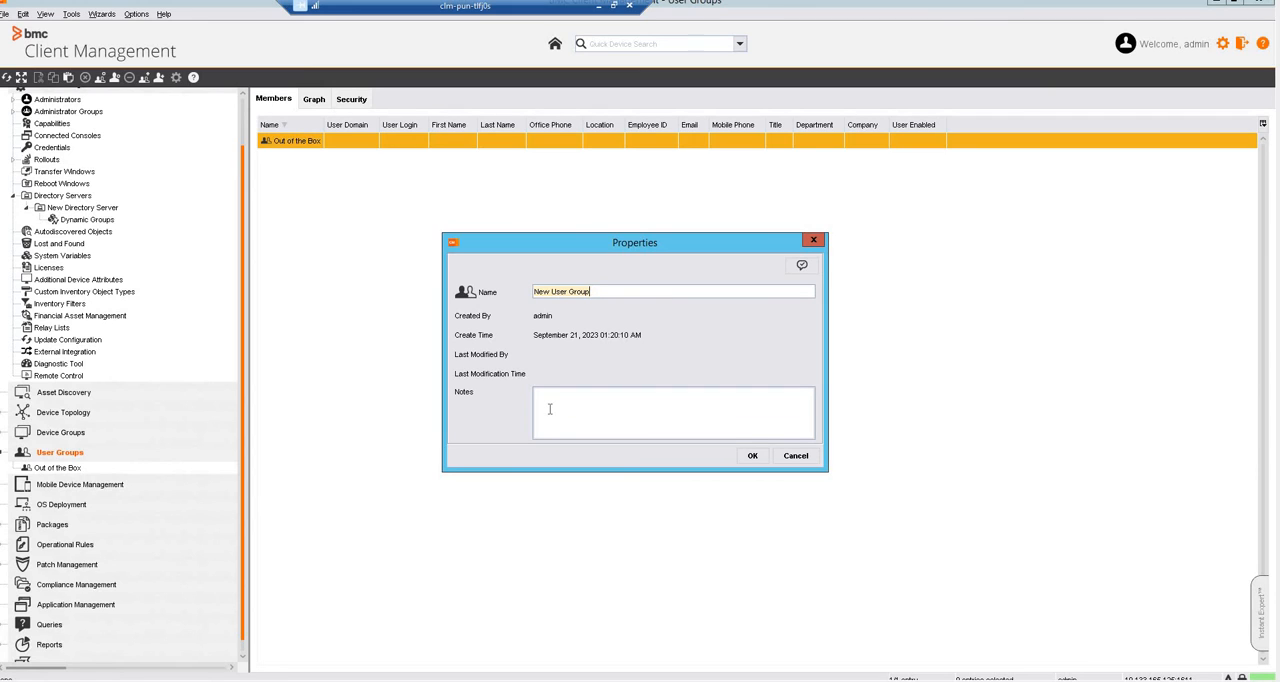
pyautogui.write('My')
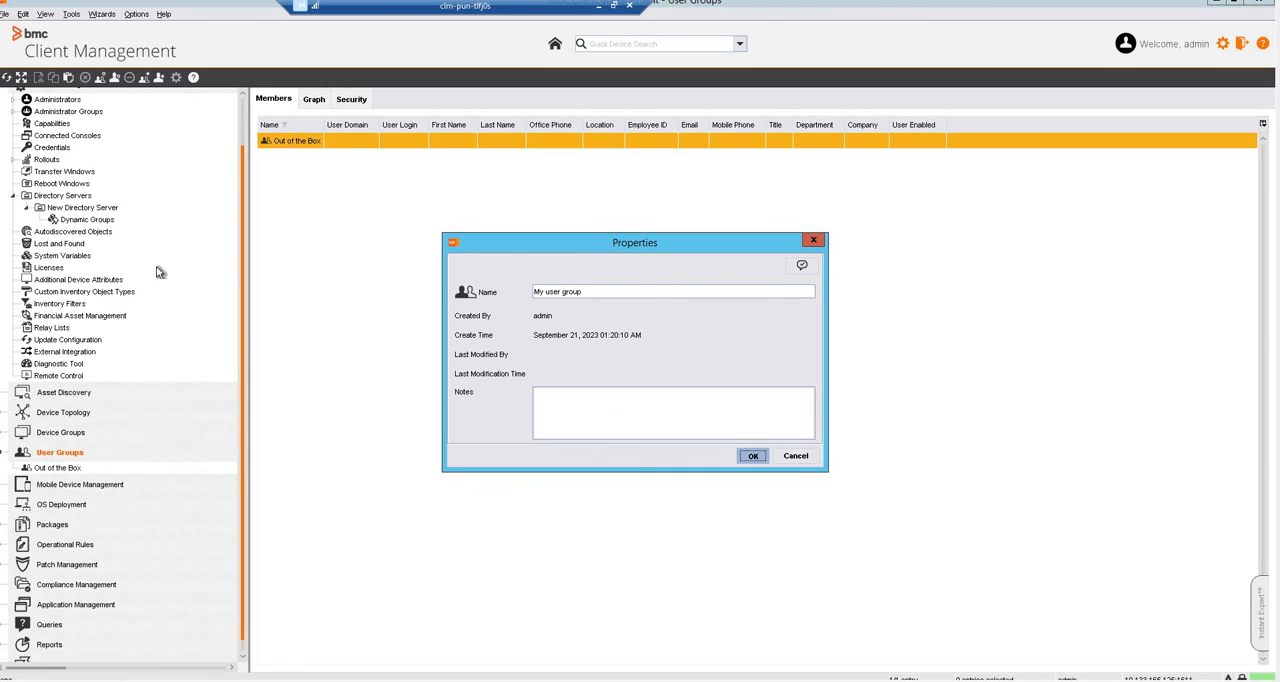
pyautogui.click(752, 456)
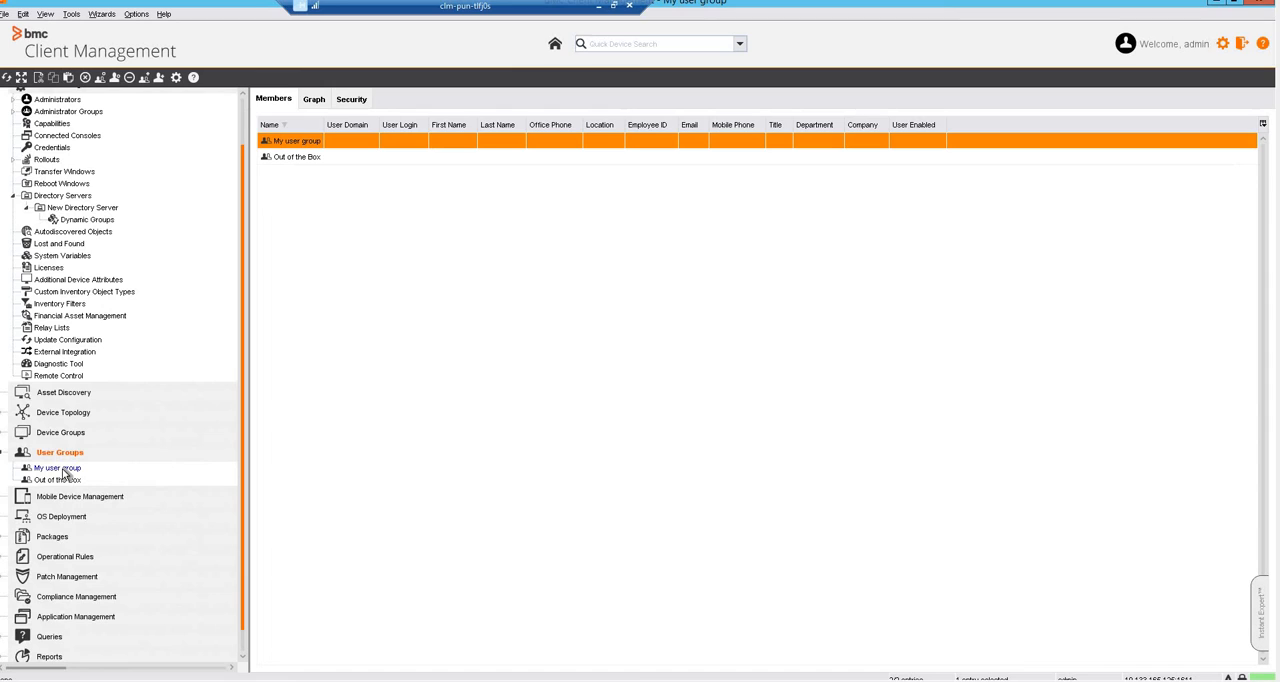
pyautogui.moveTo(63, 473)
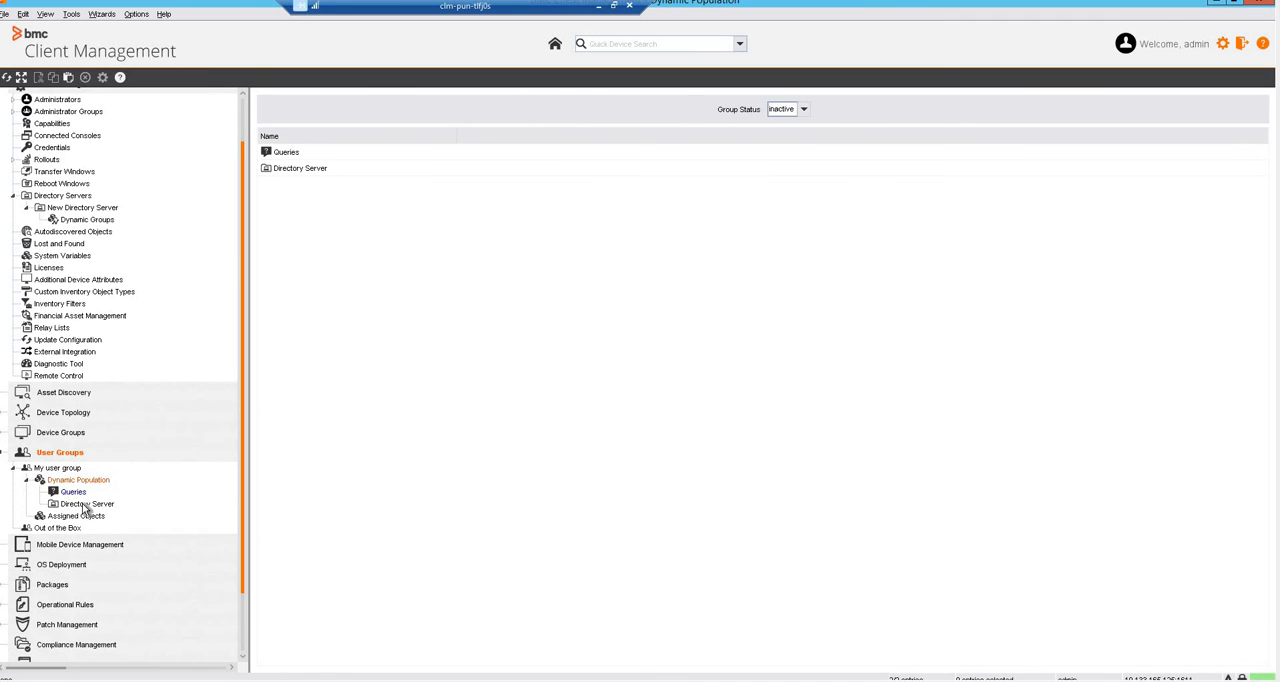
# Start Assign Server from the empty Directory Server list under My user group's Dynamic Population.
pyautogui.click(86, 504)
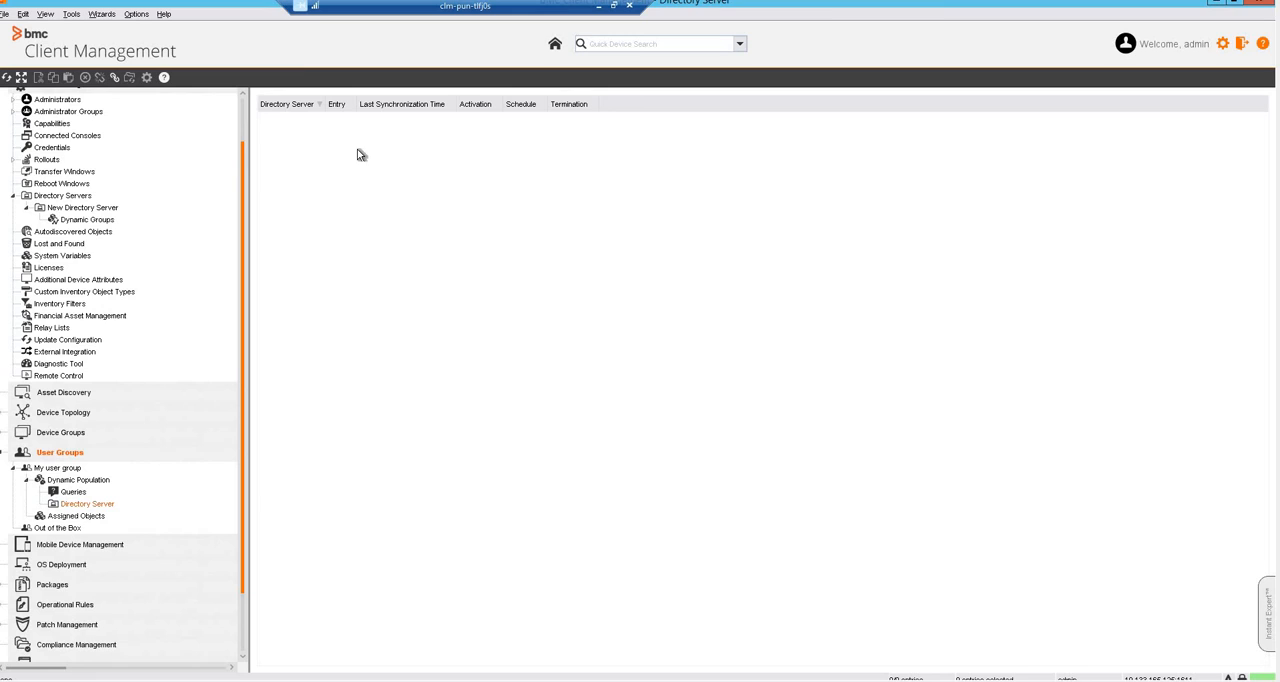
pyautogui.moveTo(366, 149)
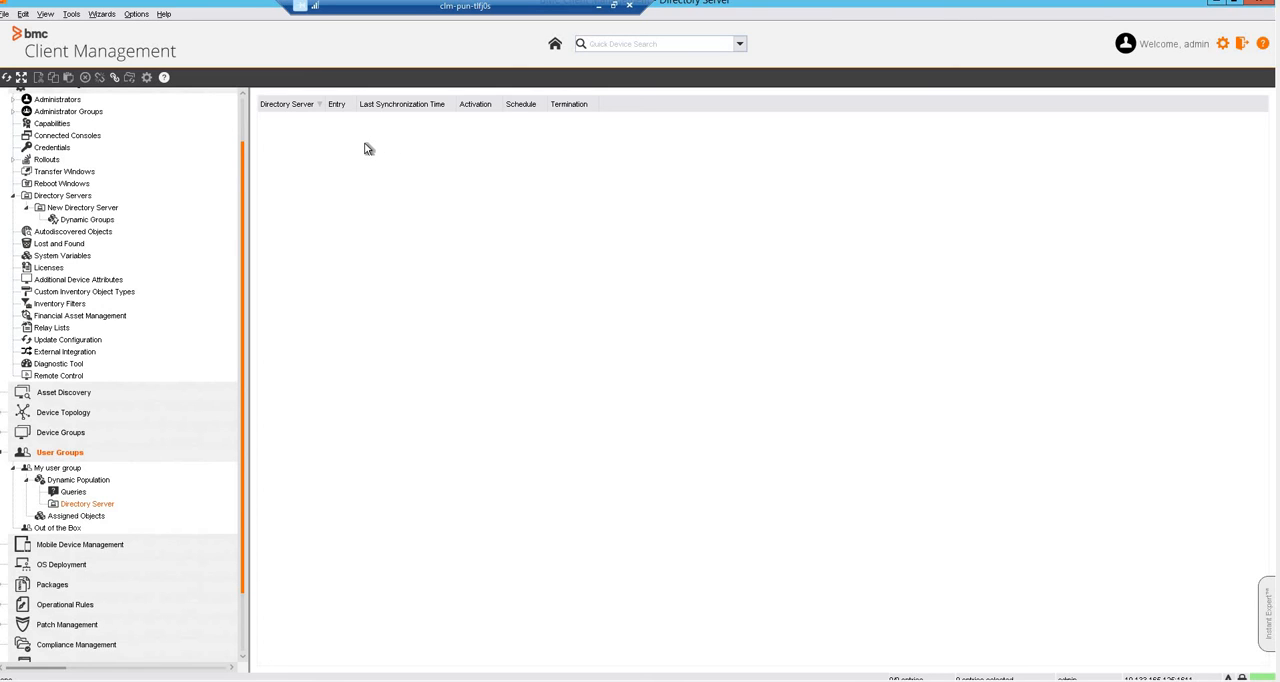
pyautogui.rightClick(367, 148)
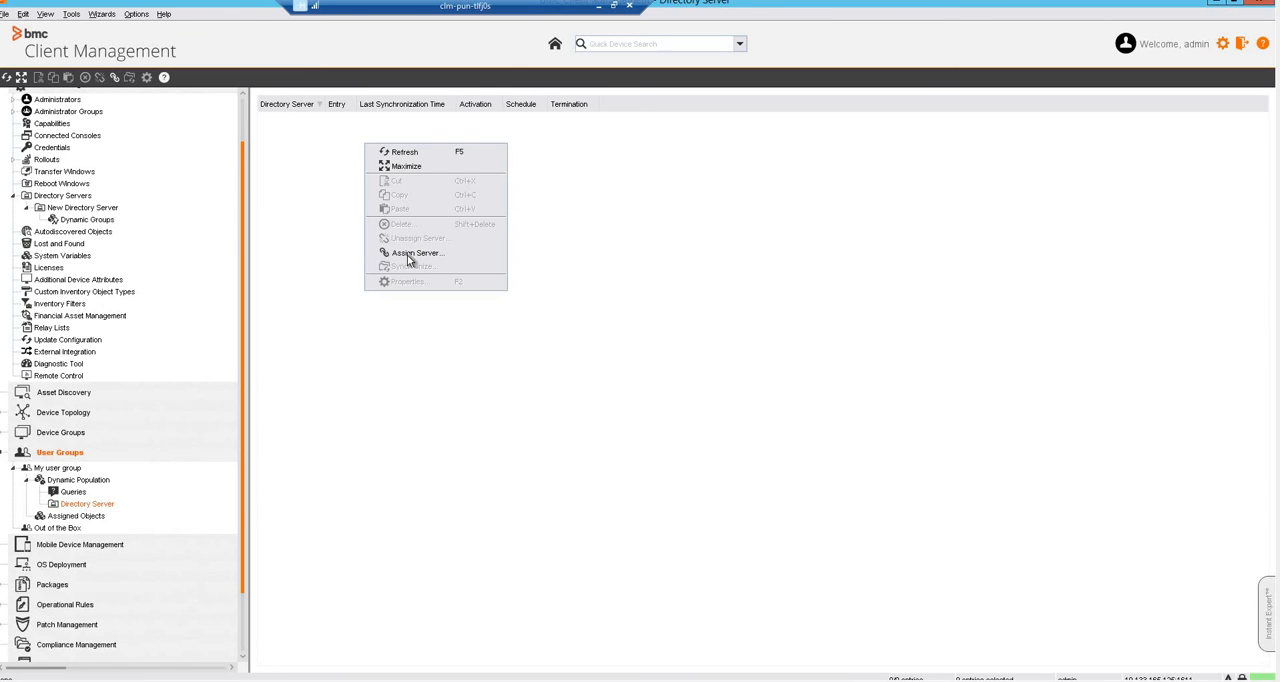
pyautogui.moveTo(415, 252)
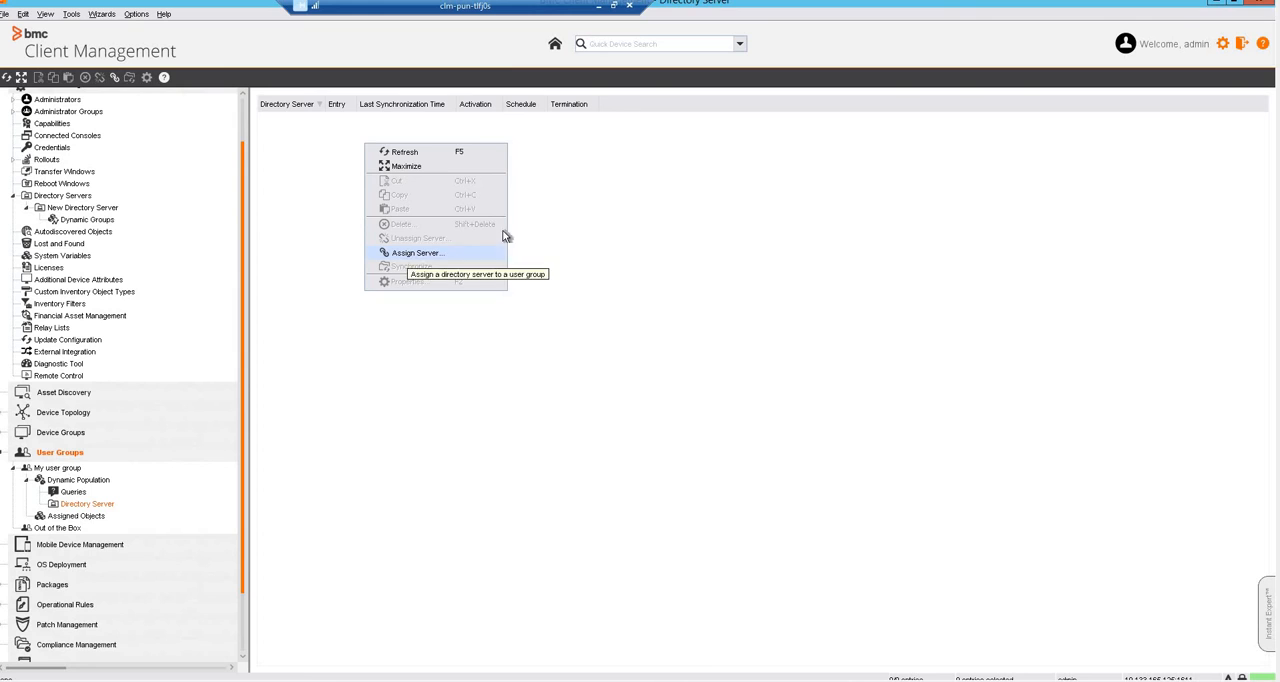
pyautogui.click(416, 252)
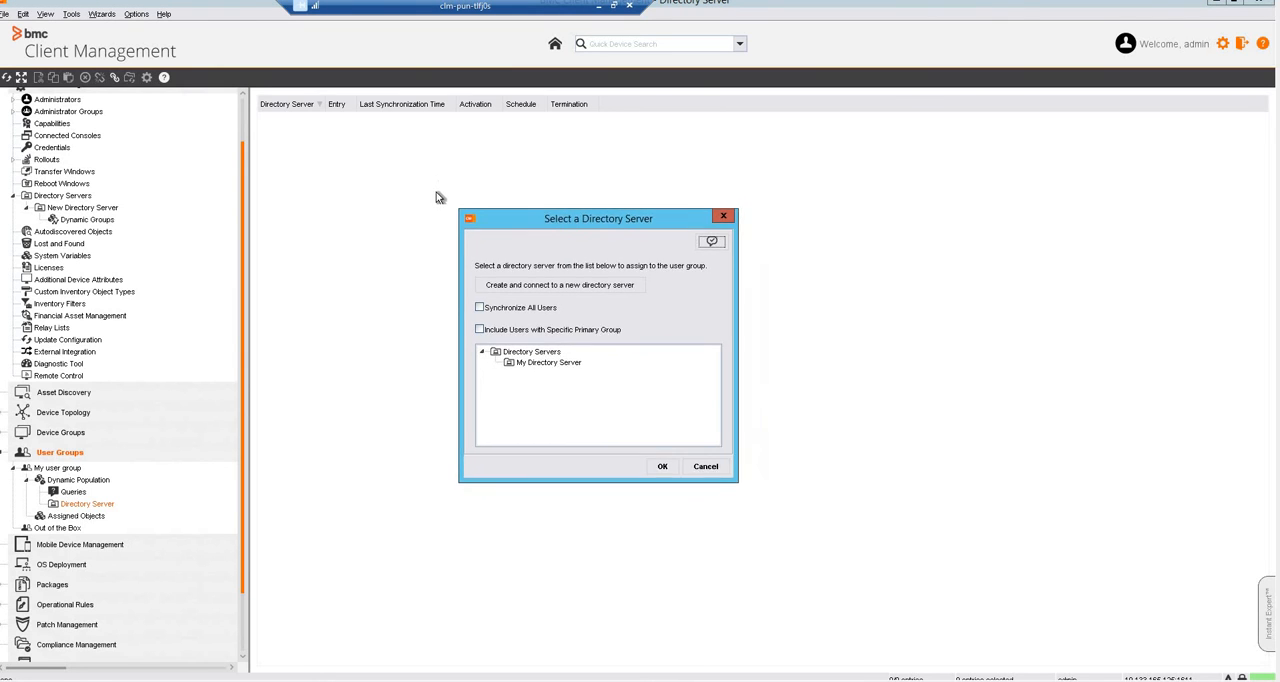
# Select the Users container under My Directory Server as the group's directory source.
pyautogui.moveTo(598, 218); pyautogui.dragTo(511, 171)
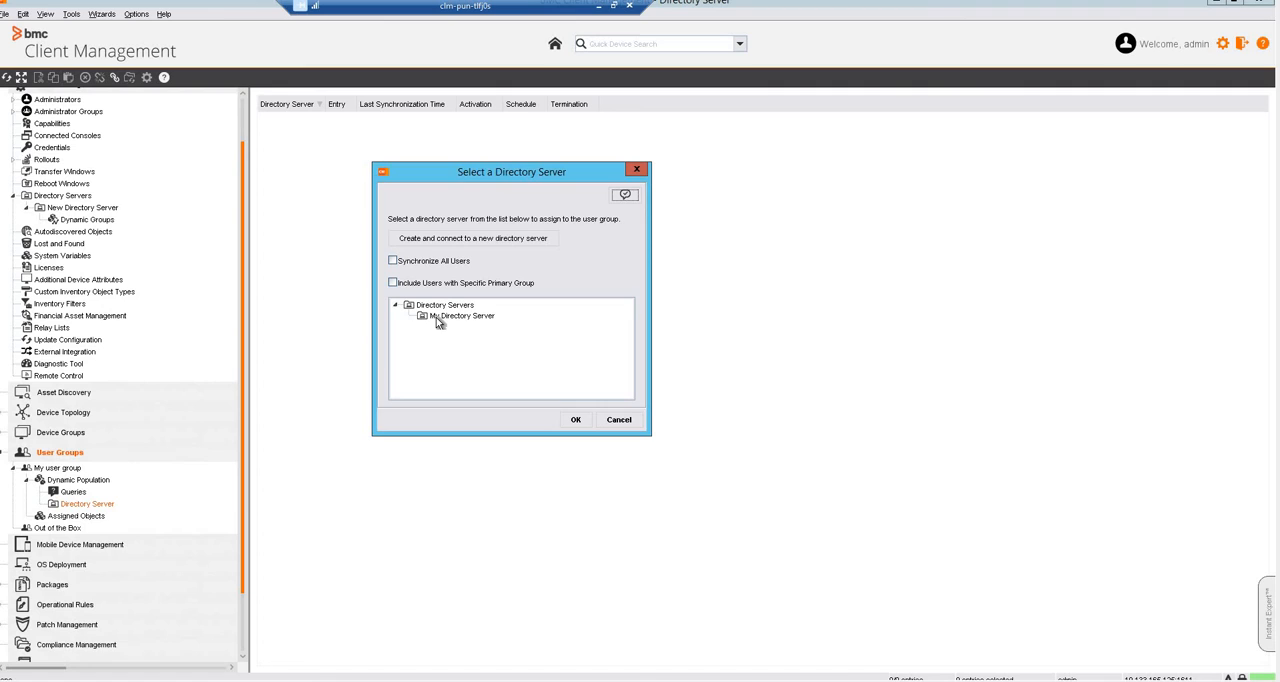
pyautogui.moveTo(452, 324)
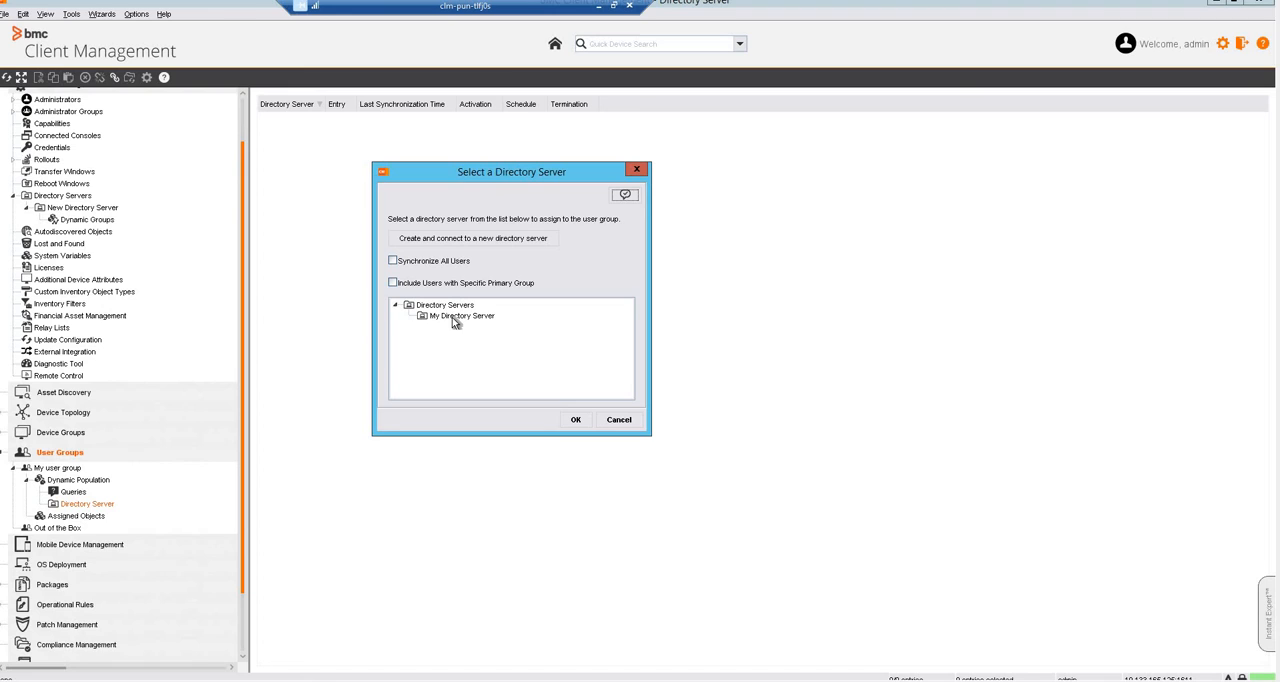
pyautogui.moveTo(458, 332)
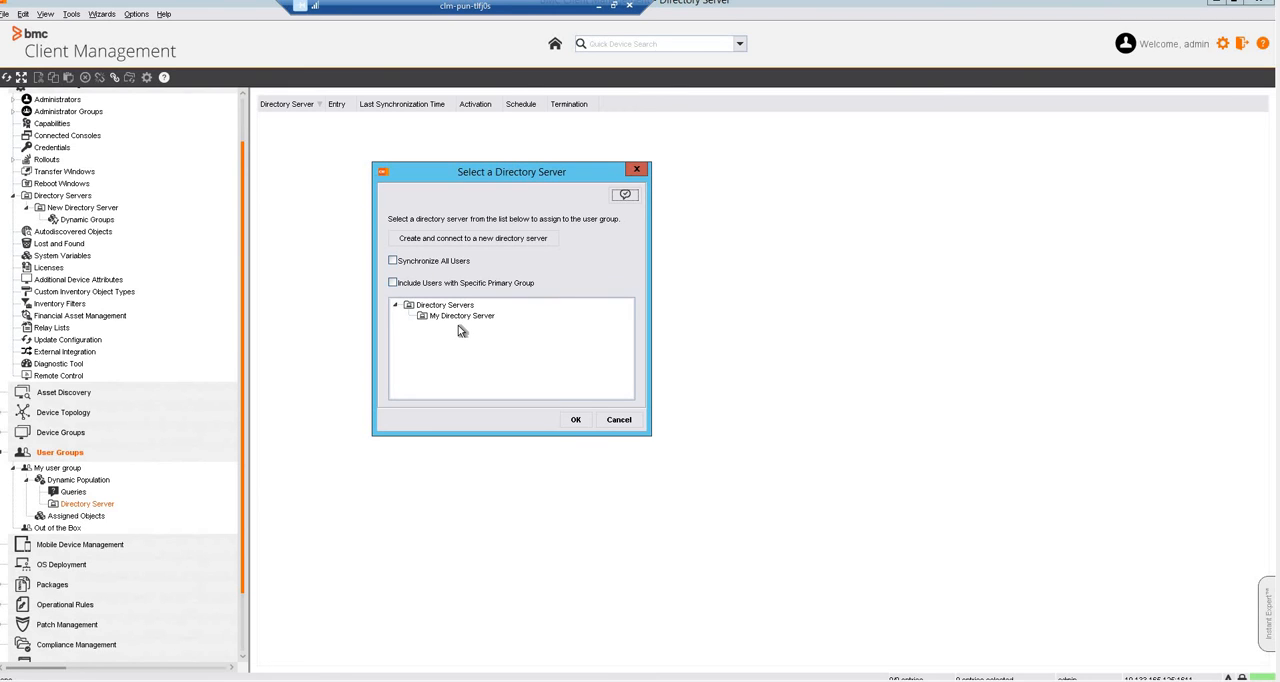
pyautogui.moveTo(452, 320)
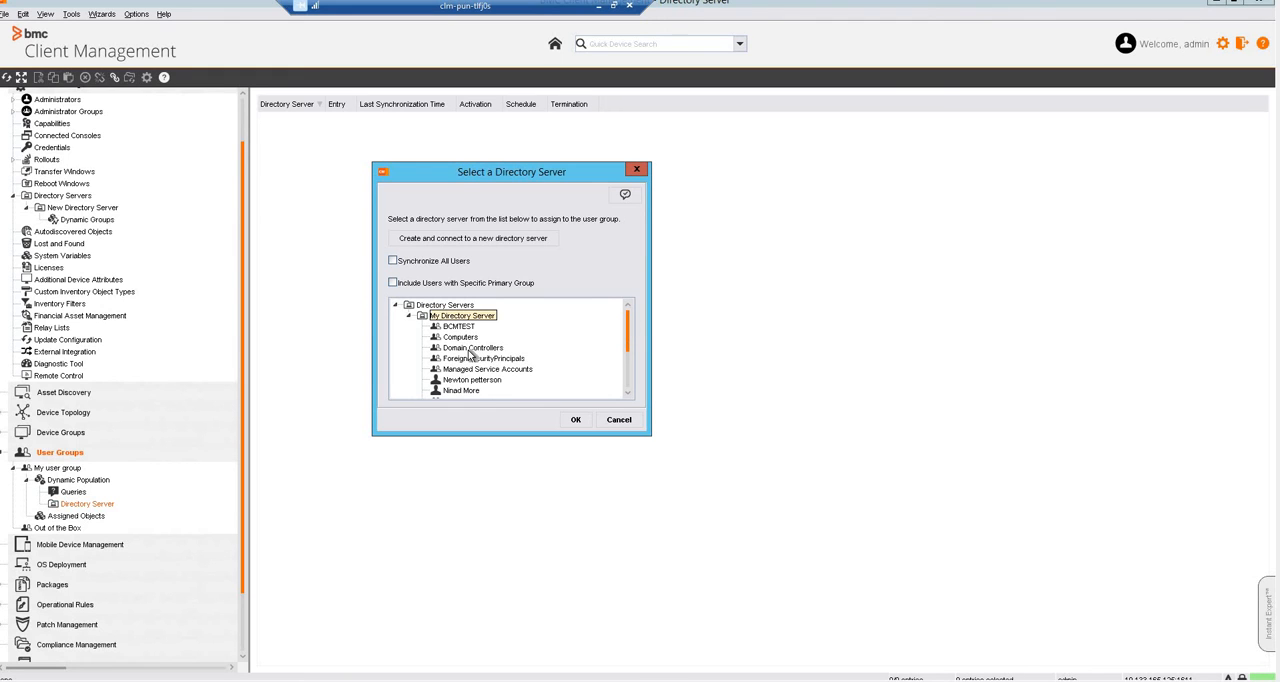
pyautogui.scroll(-3)
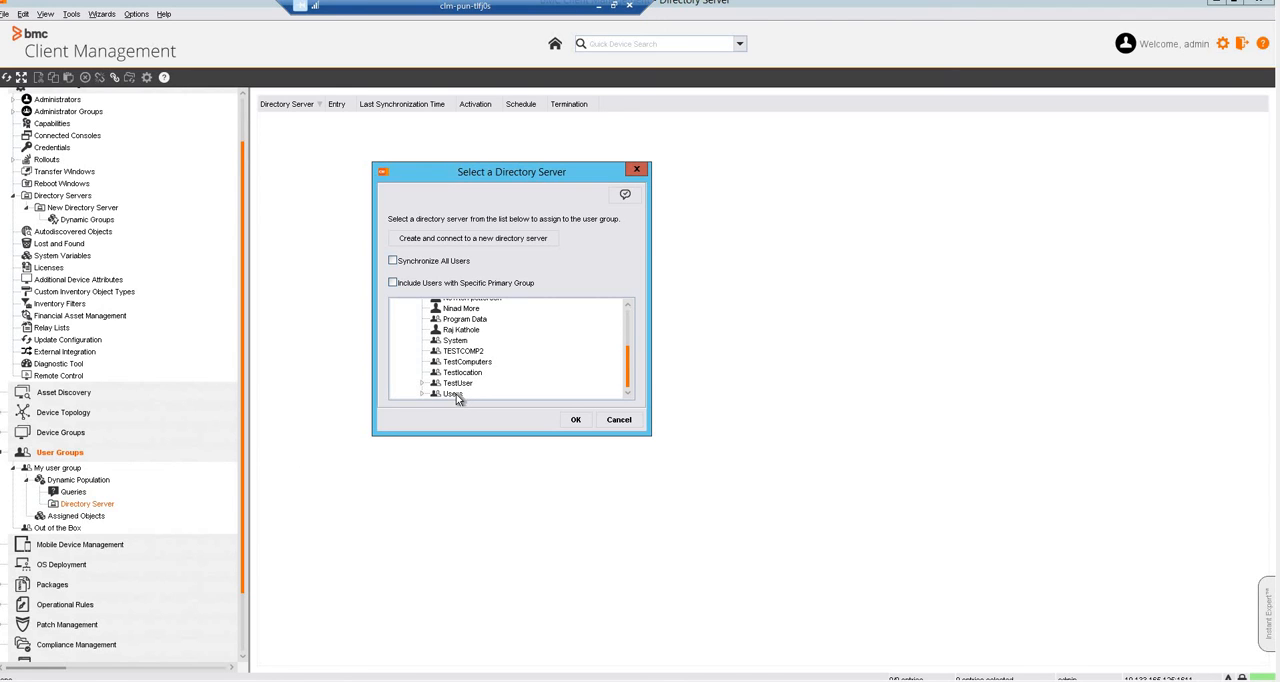
pyautogui.click(453, 393)
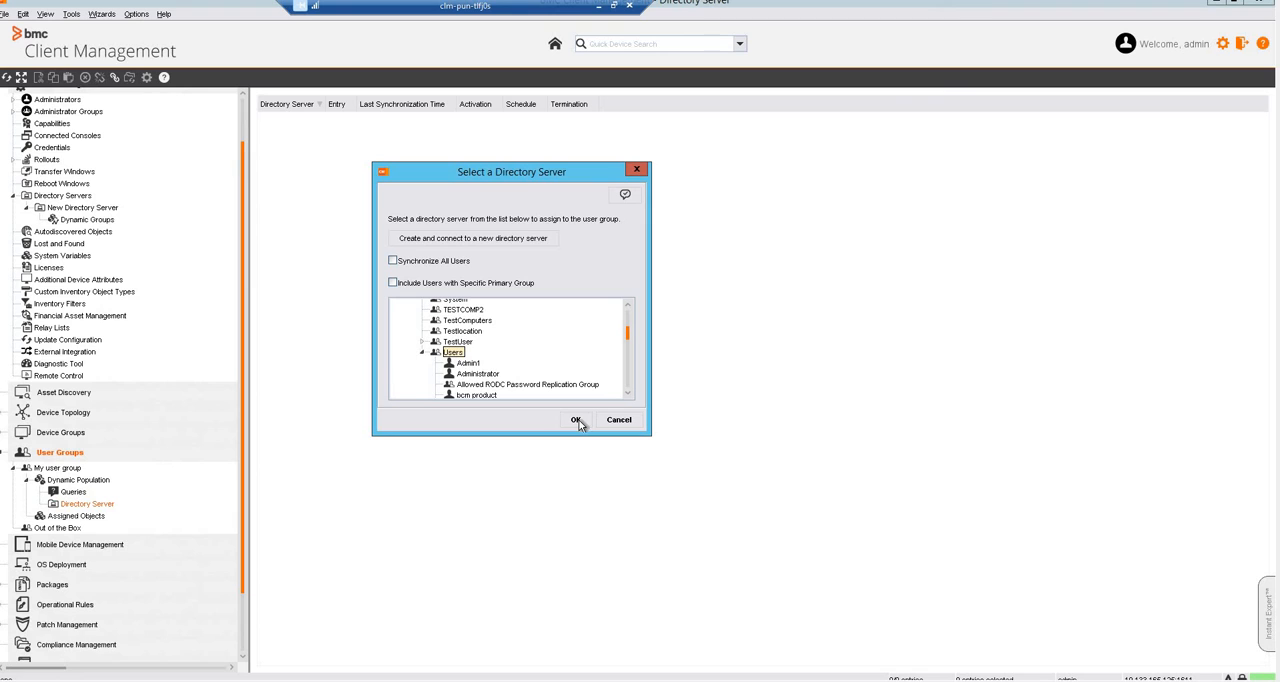
pyautogui.click(575, 419)
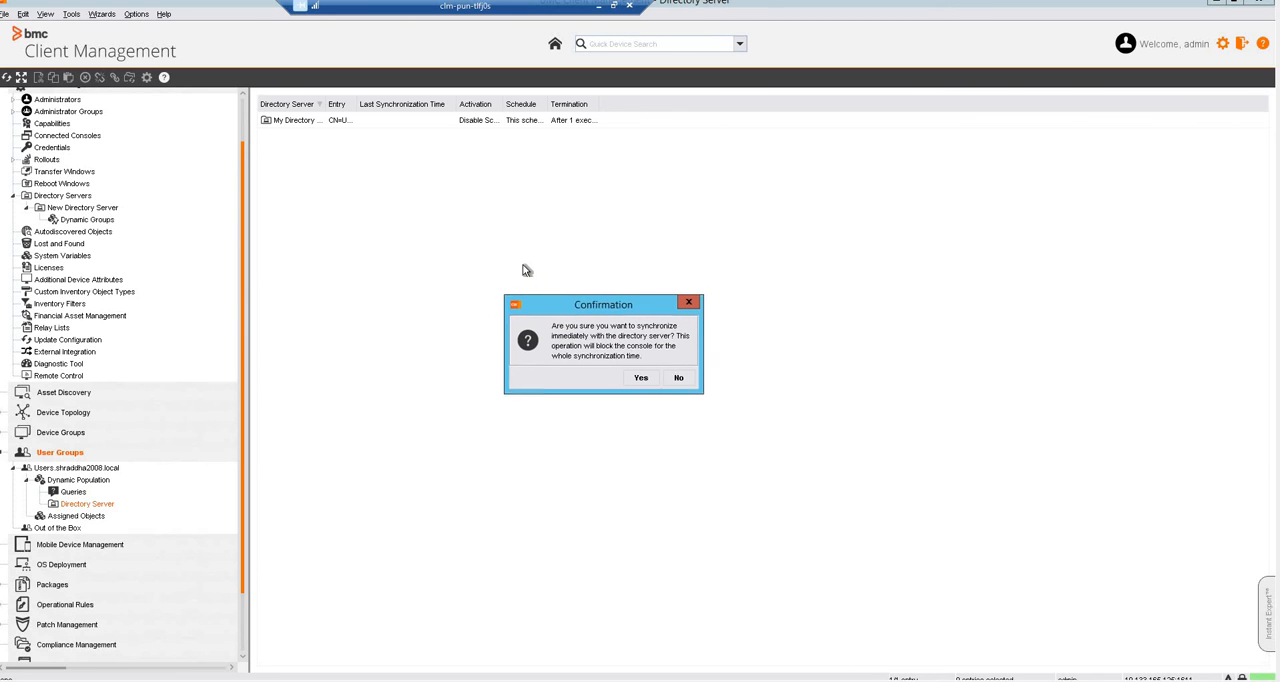
# Confirm synchronizing the user group with the directory server immediately.
pyautogui.moveTo(603, 304); pyautogui.dragTo(551, 267)
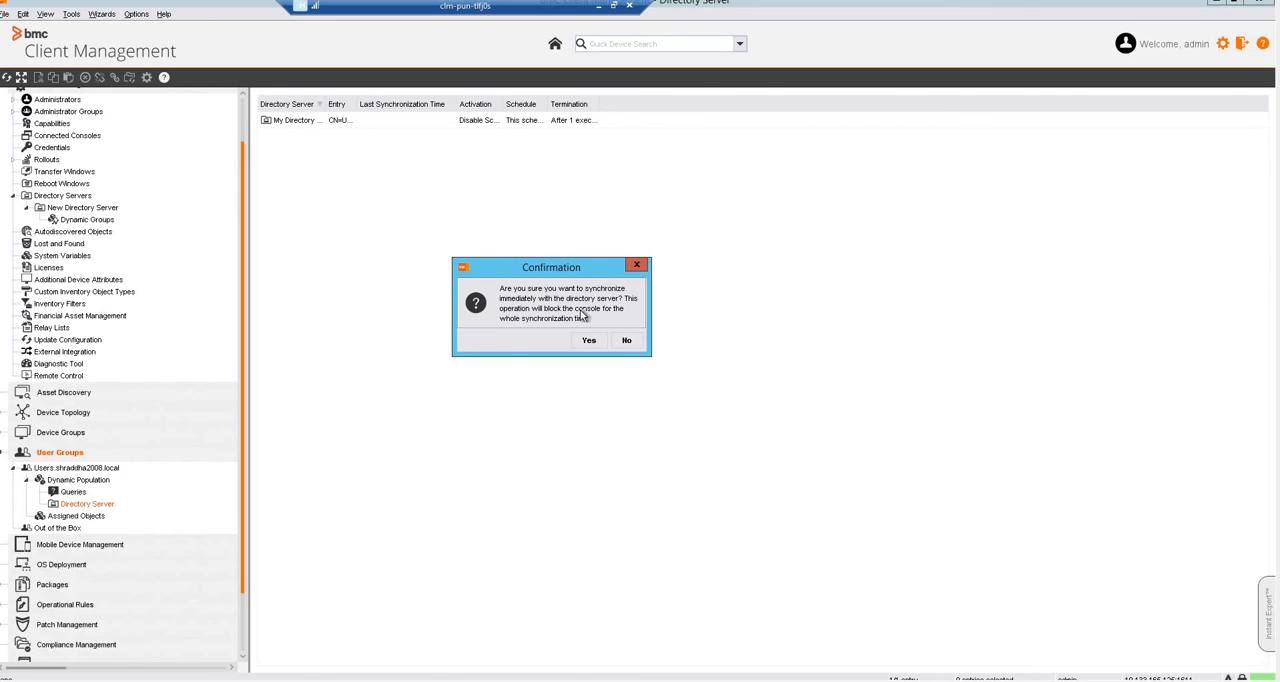
pyautogui.moveTo(562, 325)
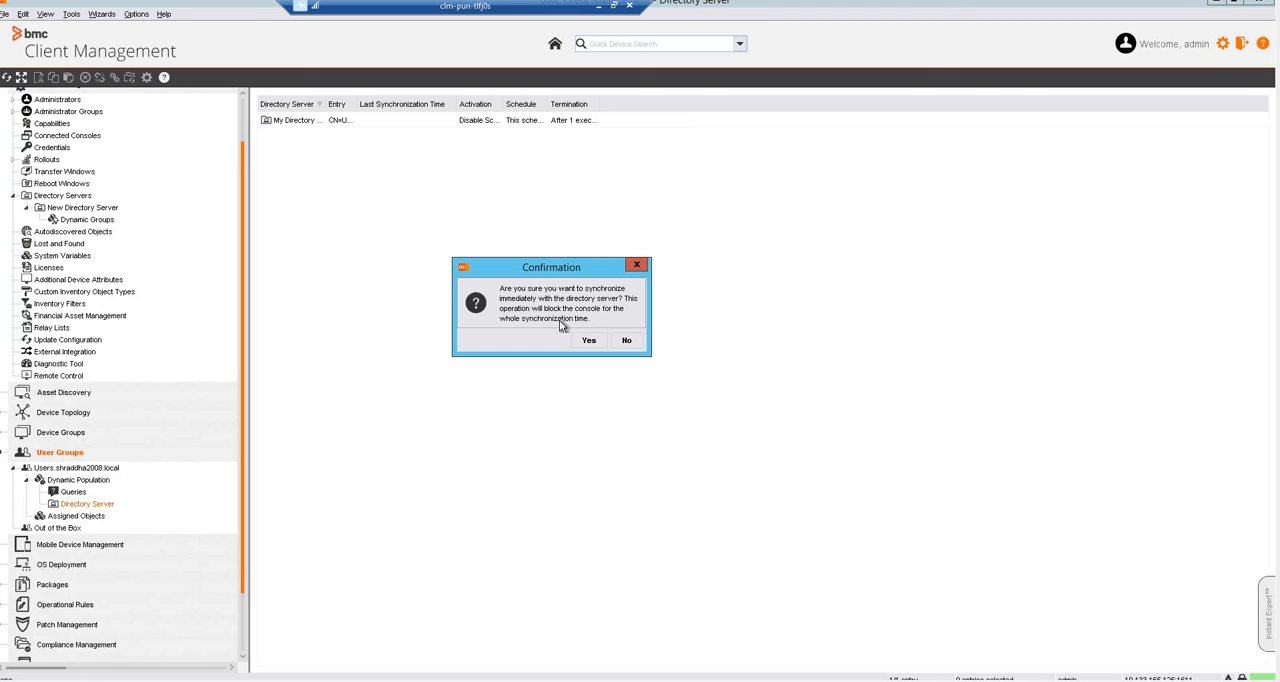
pyautogui.moveTo(558, 300)
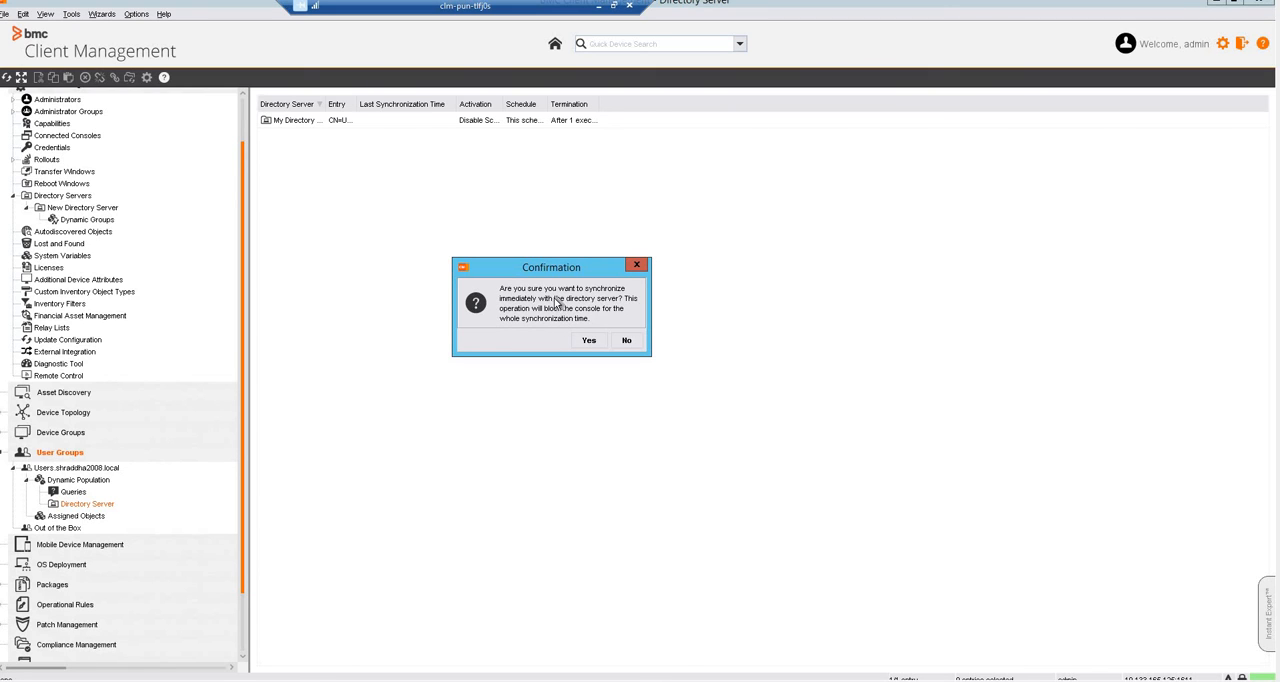
pyautogui.moveTo(519, 323)
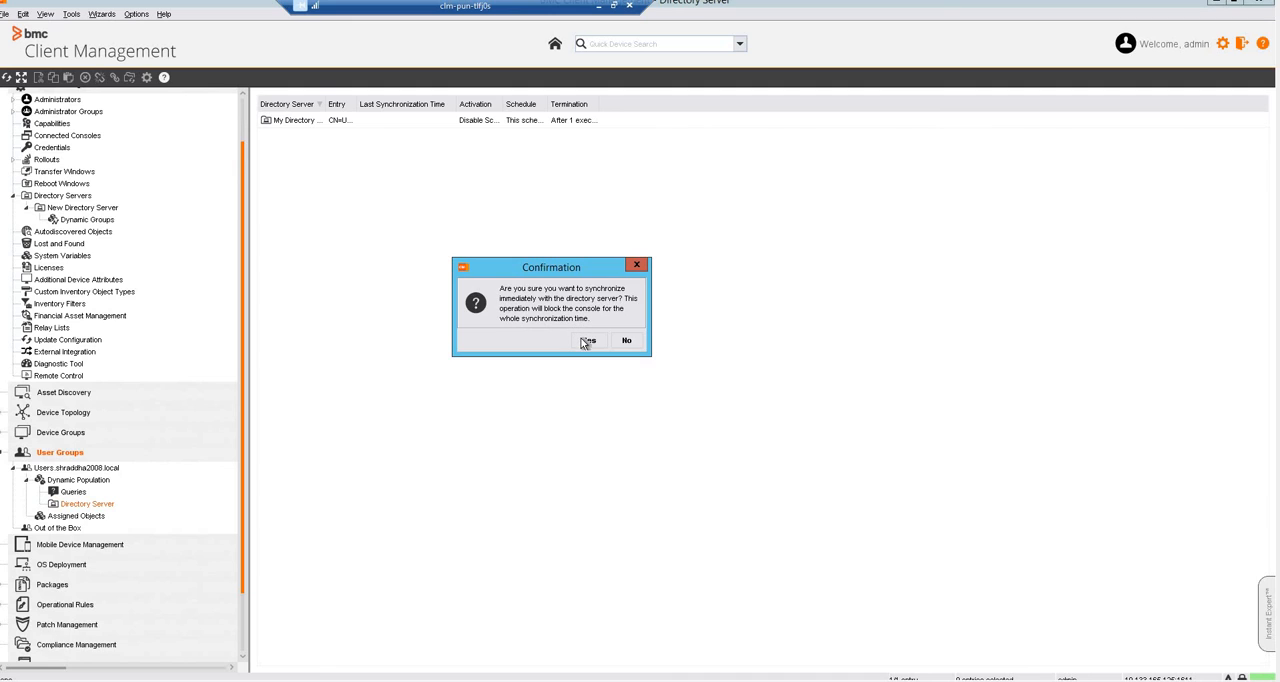
pyautogui.moveTo(588, 340)
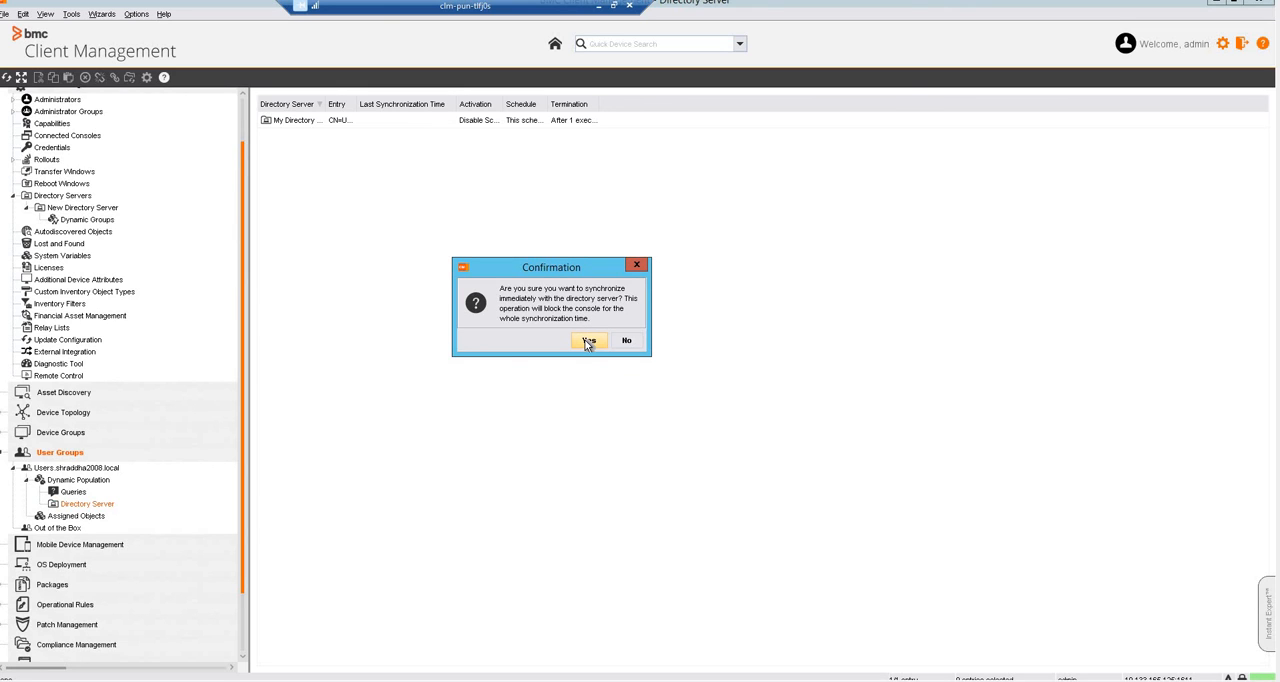
pyautogui.click(589, 340)
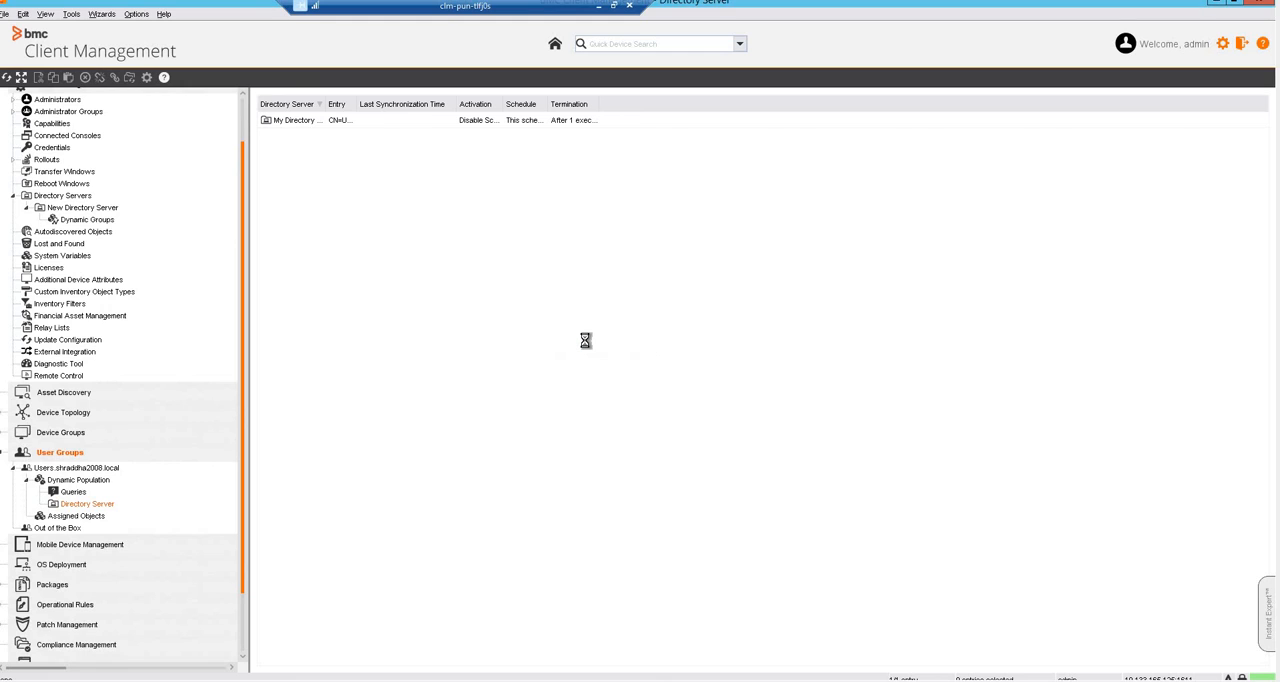
pyautogui.moveTo(588, 345)
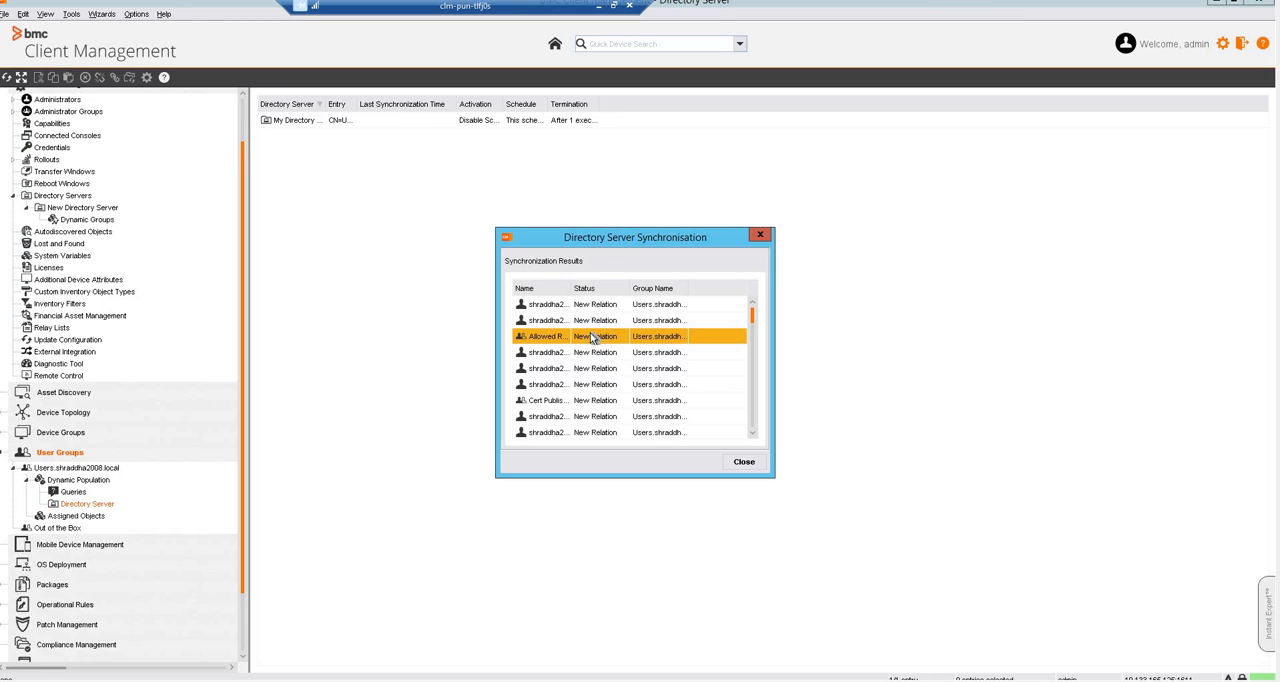
# Inspect an entry in the Directory Server Synchronisation results, then close them.
pyautogui.click(547, 320)
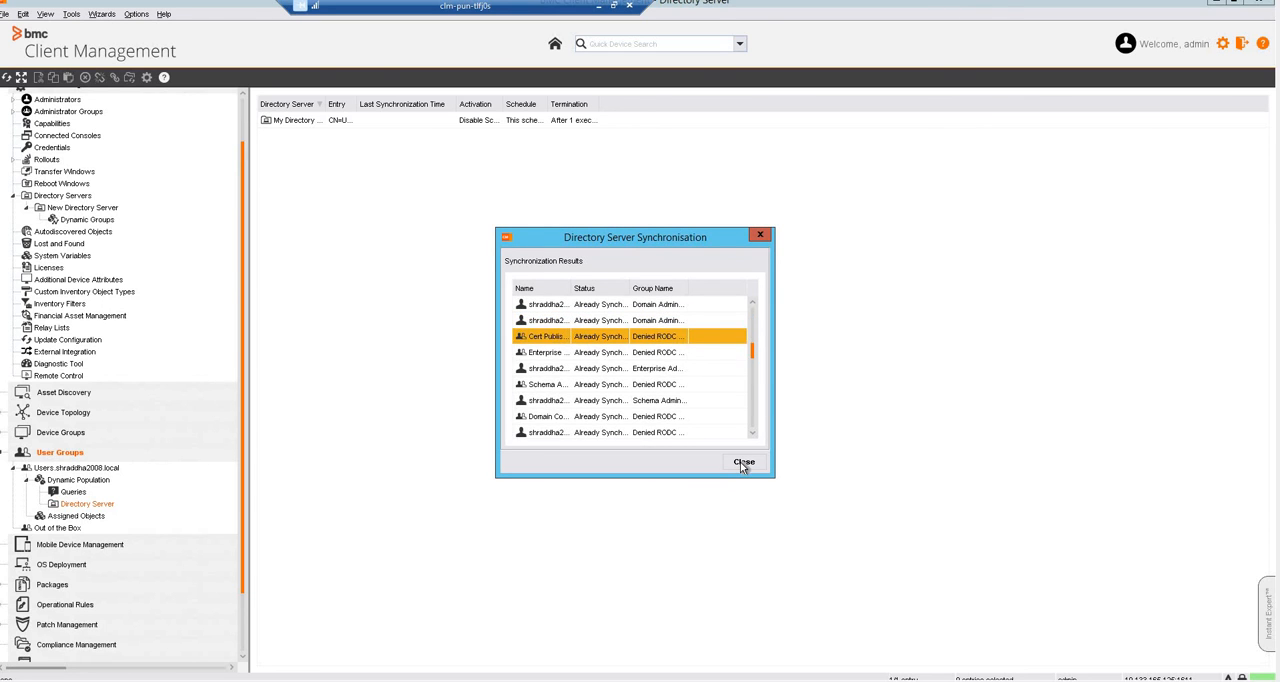
pyautogui.click(743, 462)
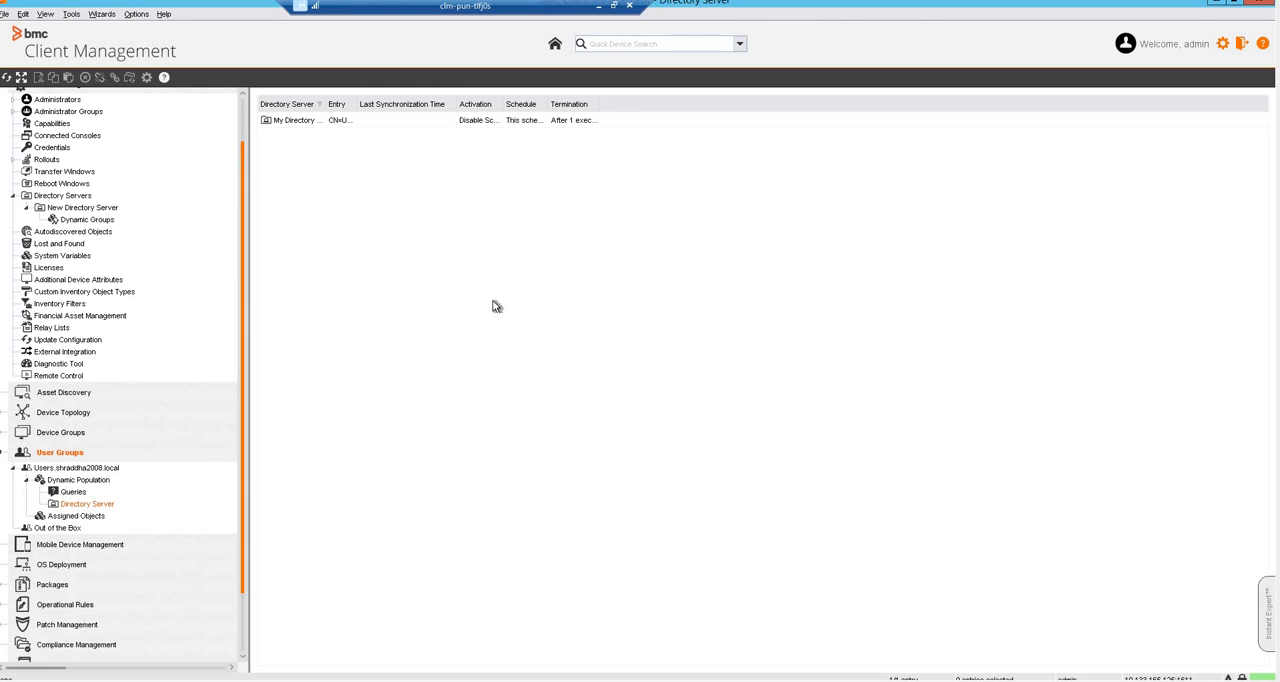
pyautogui.moveTo(120, 472)
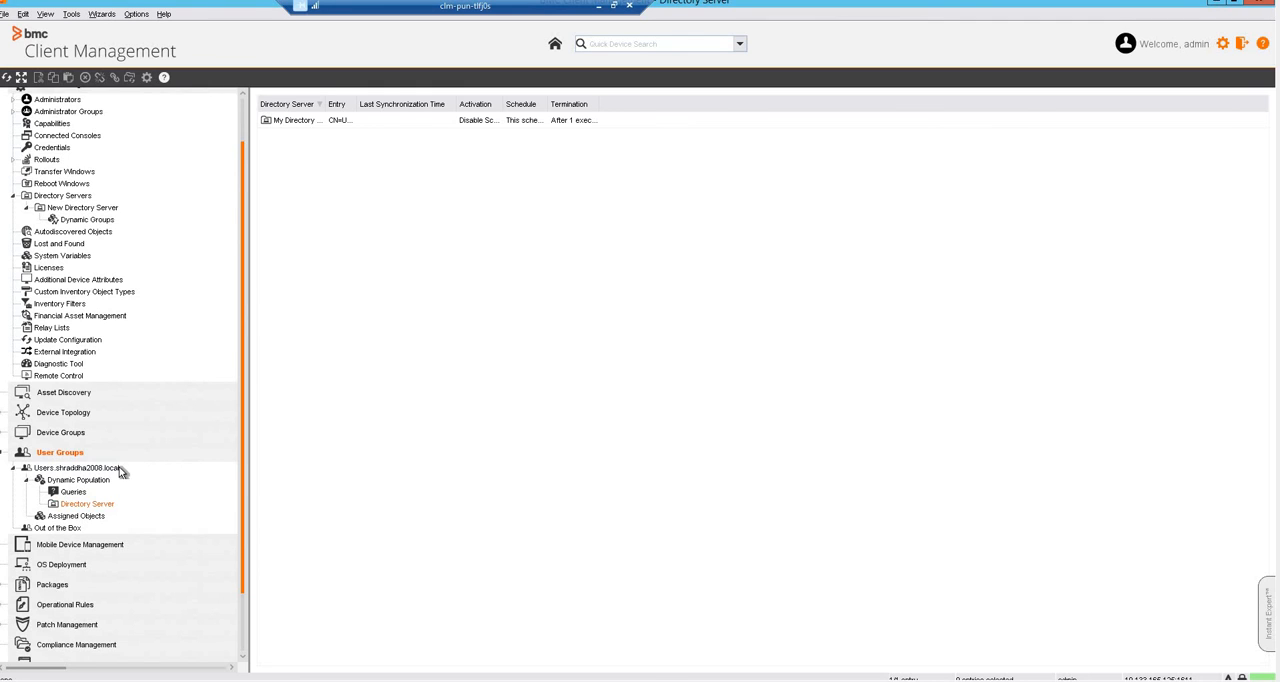
# Select the renamed synchronized group to display its imported users and groups.
pyautogui.click(75, 467)
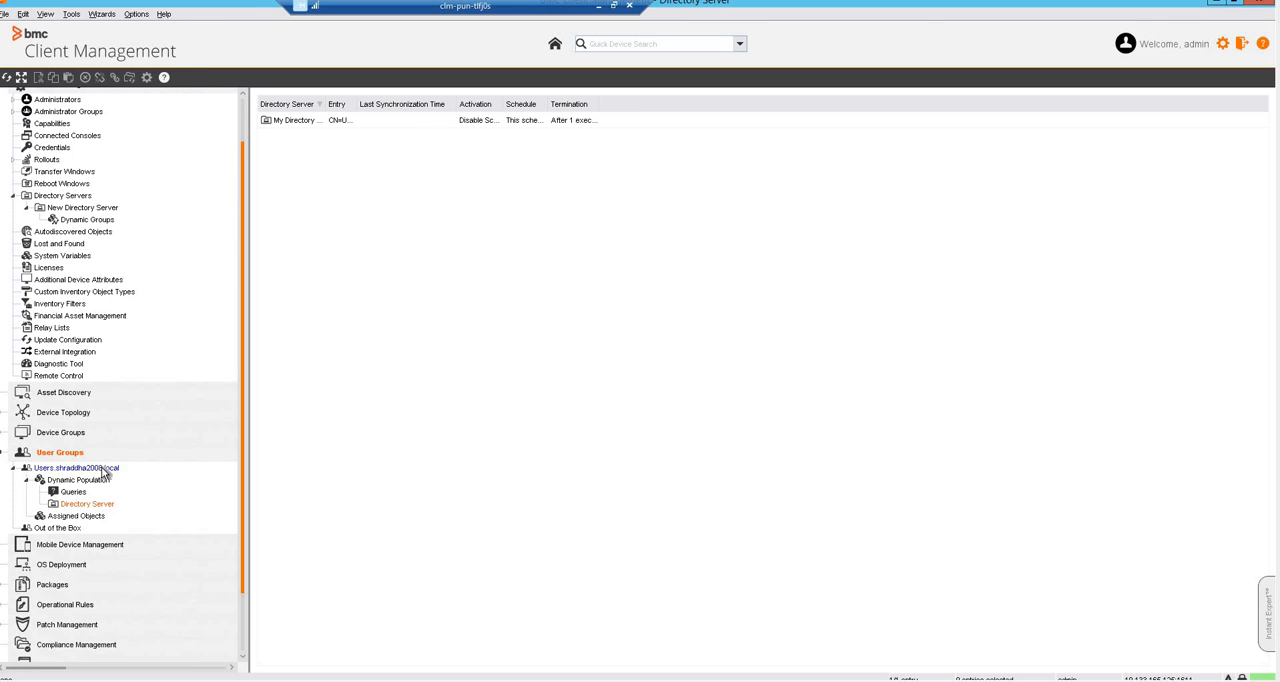
pyautogui.click(77, 467)
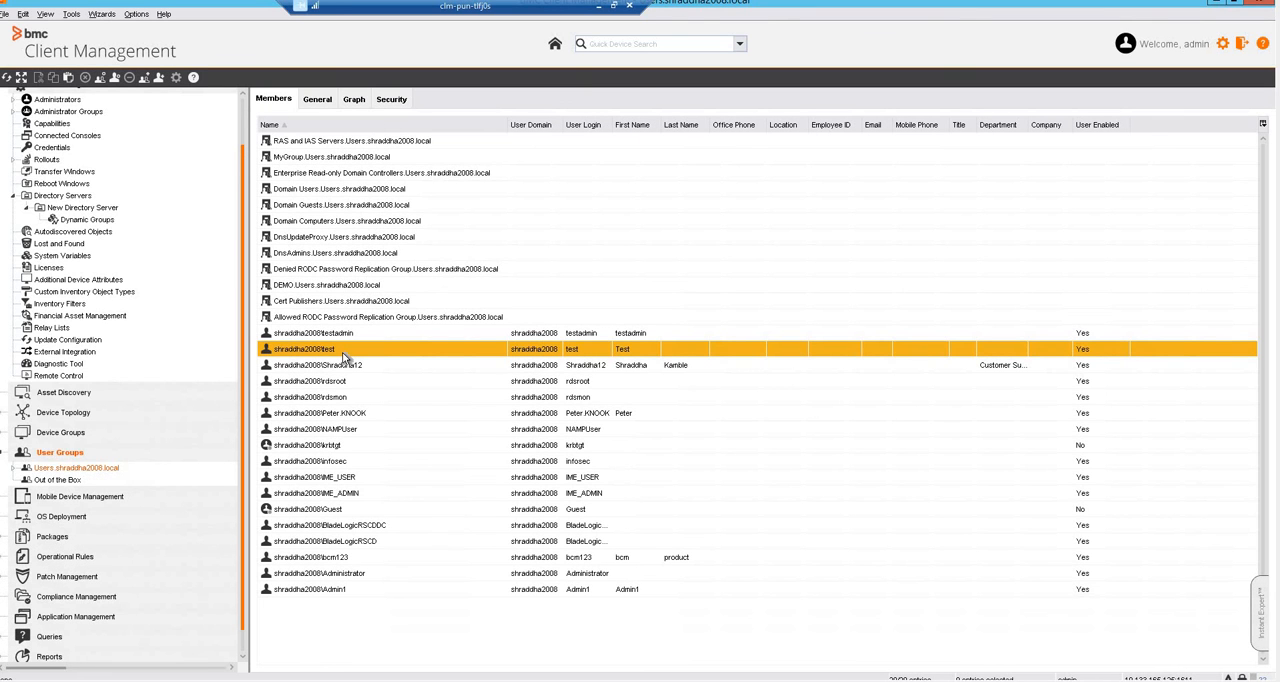